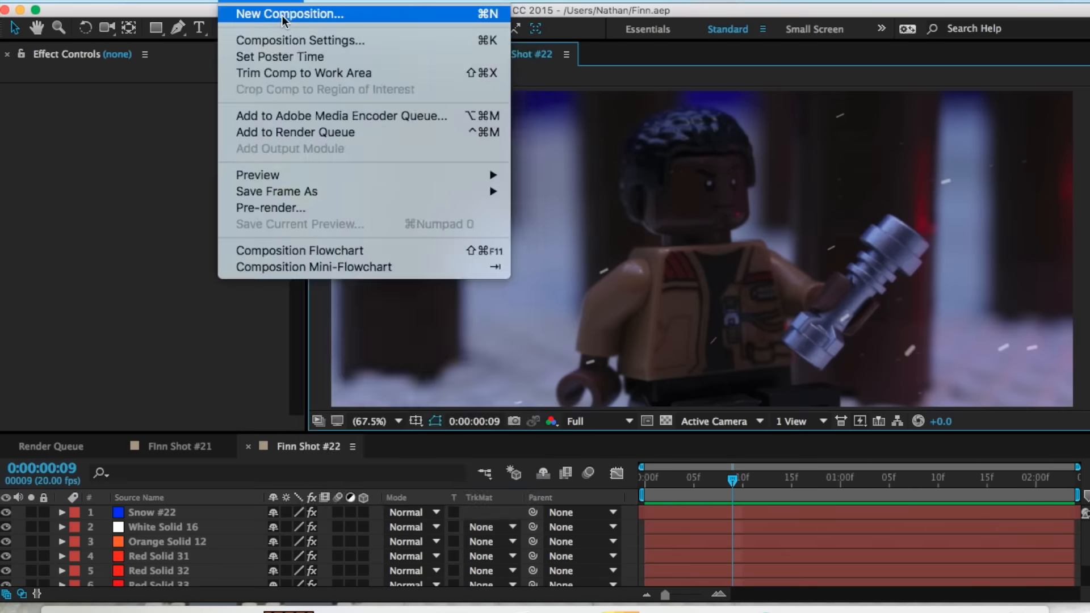
# - Create composition Finn Shot #23 spanning the clip, with the footage scaled to 109%
pyautogui.click(300, 40)
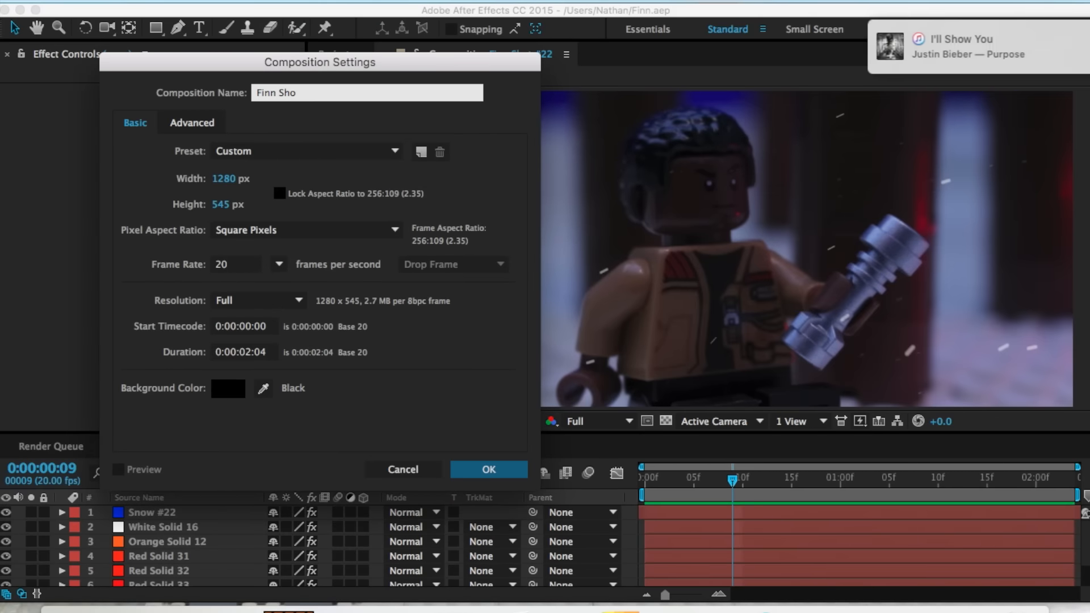
pyautogui.click(487, 469)
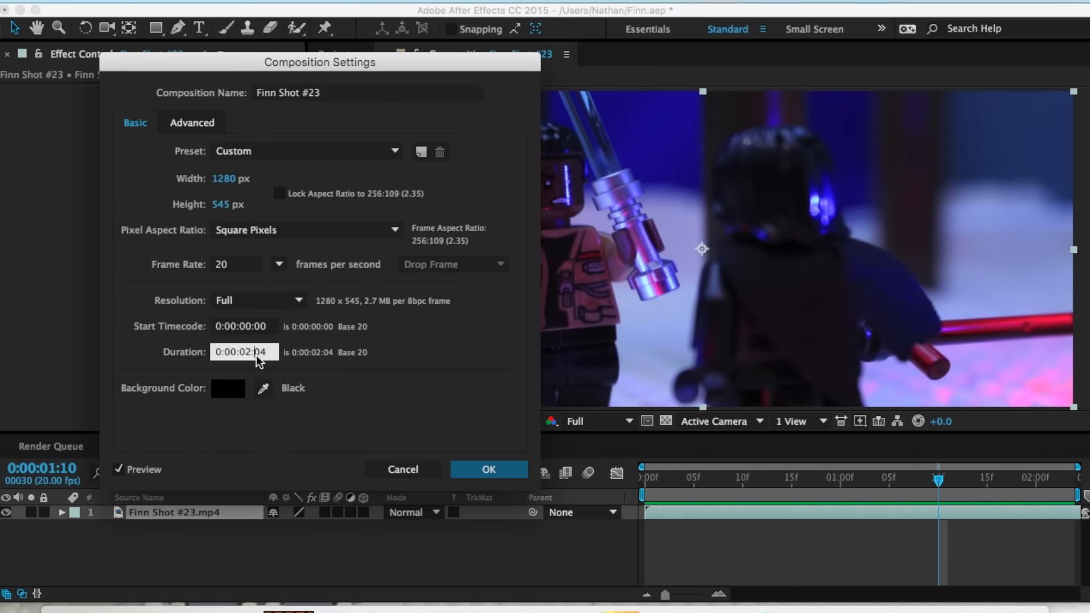
pyautogui.click(488, 469)
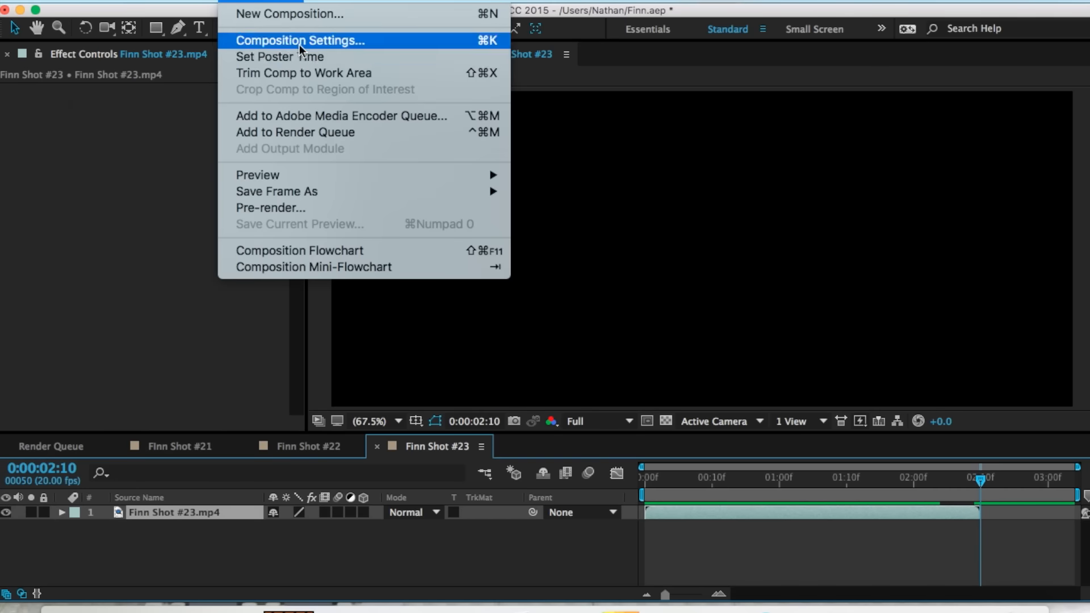
pyautogui.click(300, 41)
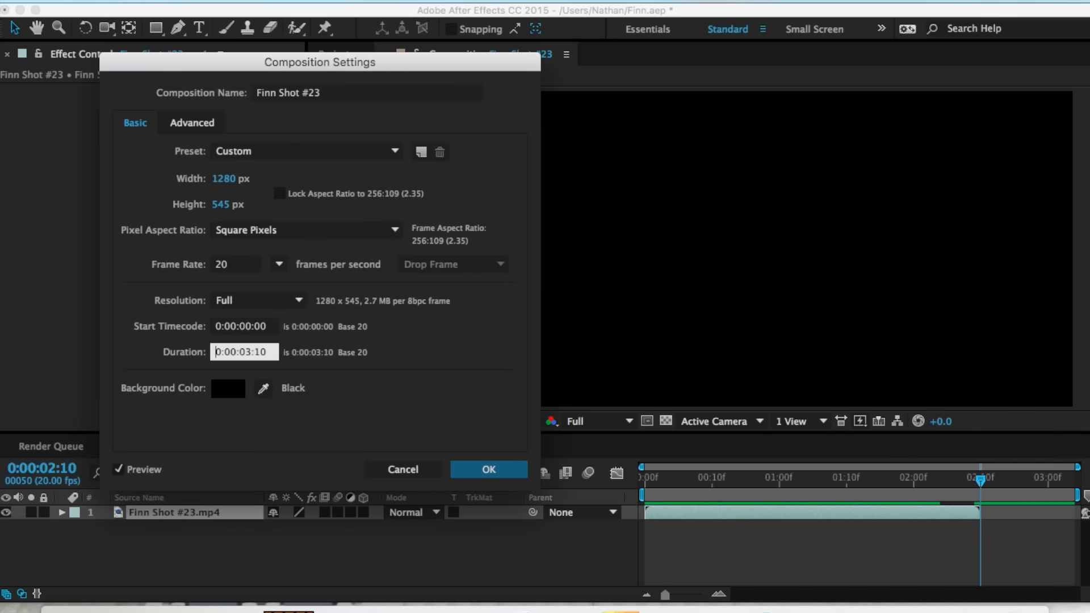
pyautogui.click(487, 469)
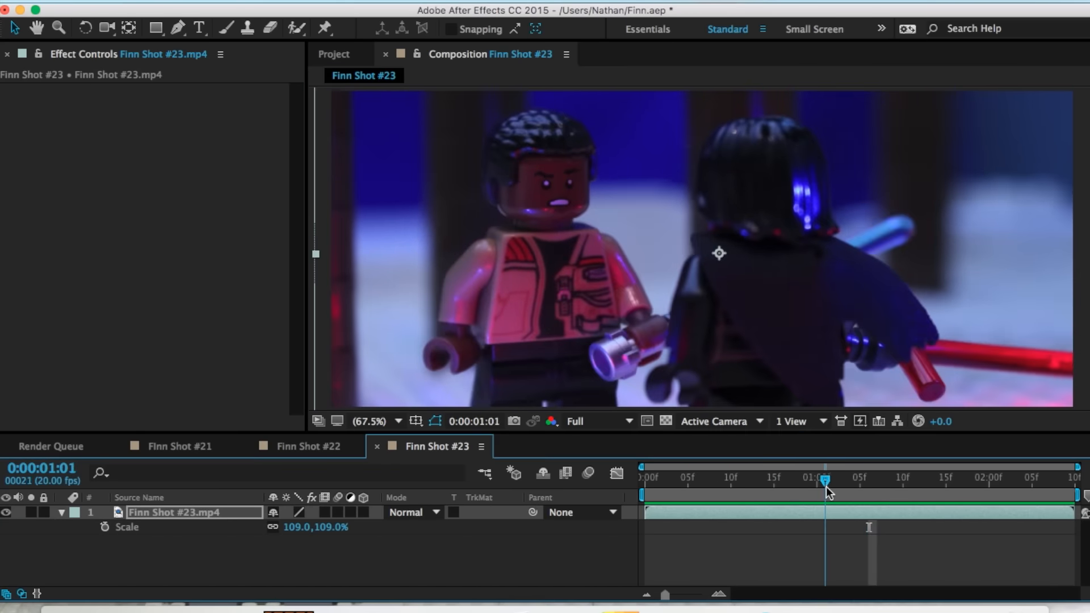
# - Grade the clip with Exposure −1.20, Gamma 1.20 and a 15% blue Tint, then duplicate and mask it
pyautogui.moveTo(824, 479); pyautogui.dragTo(735, 479)
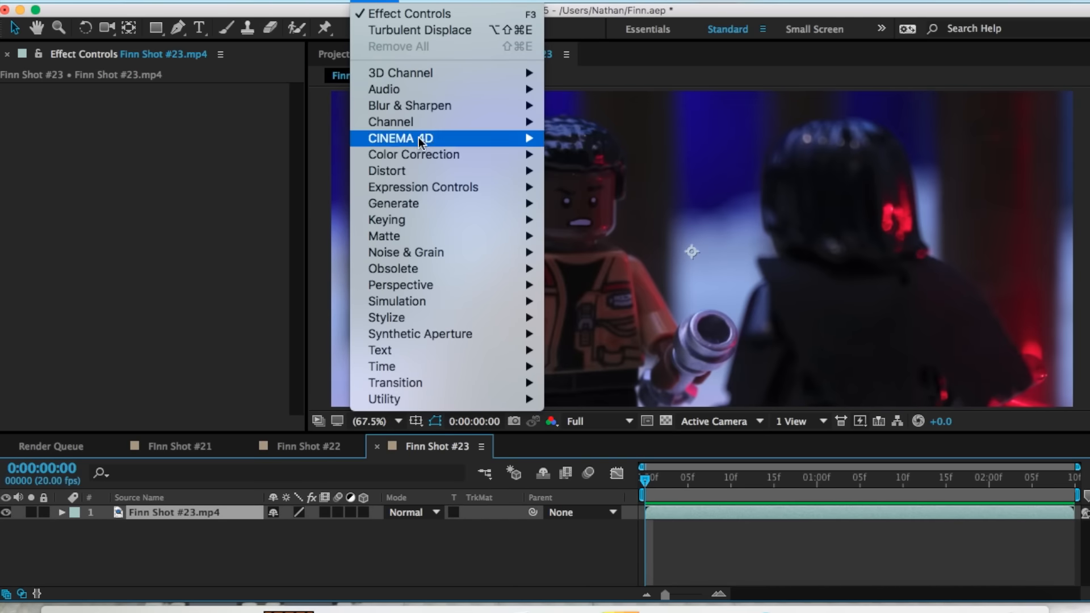
pyautogui.click(414, 155)
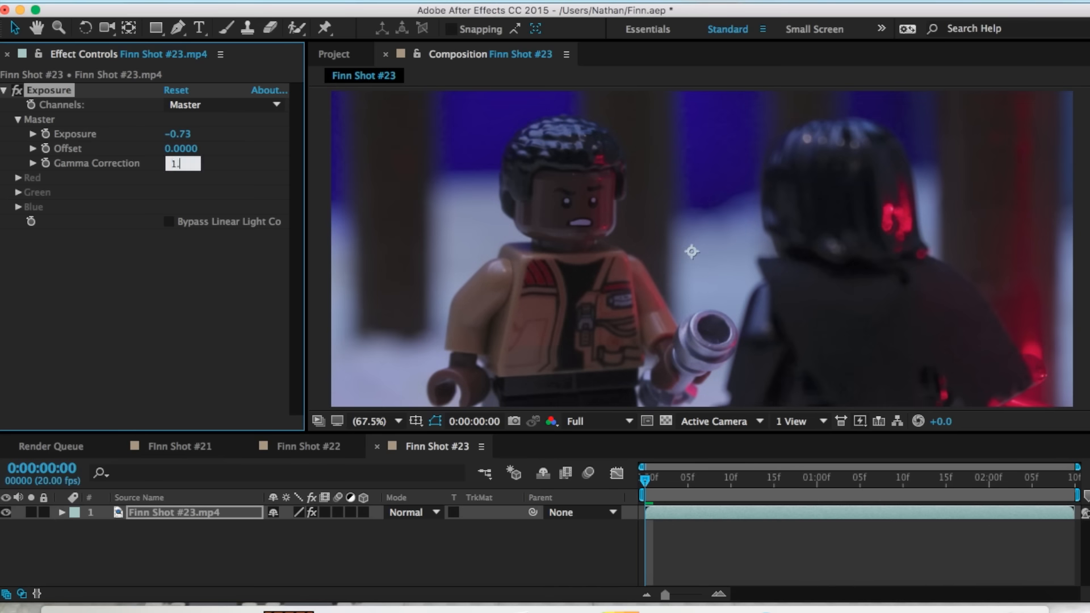
pyautogui.write('1.20')
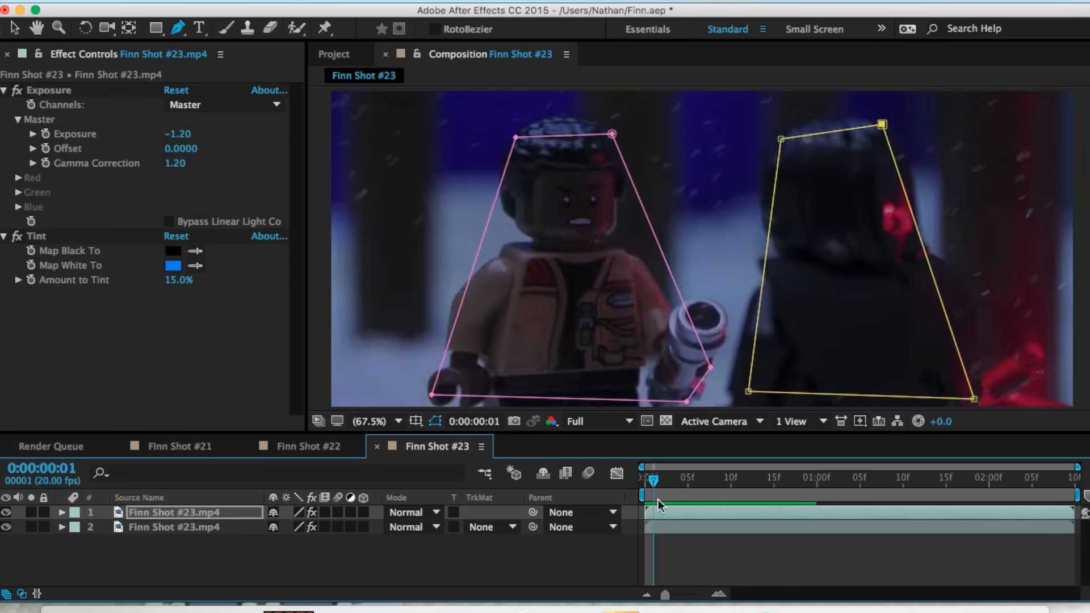
# - Add Blue Solid 10 and Black Solid 4 above the two footage clips
pyautogui.click(61, 512)
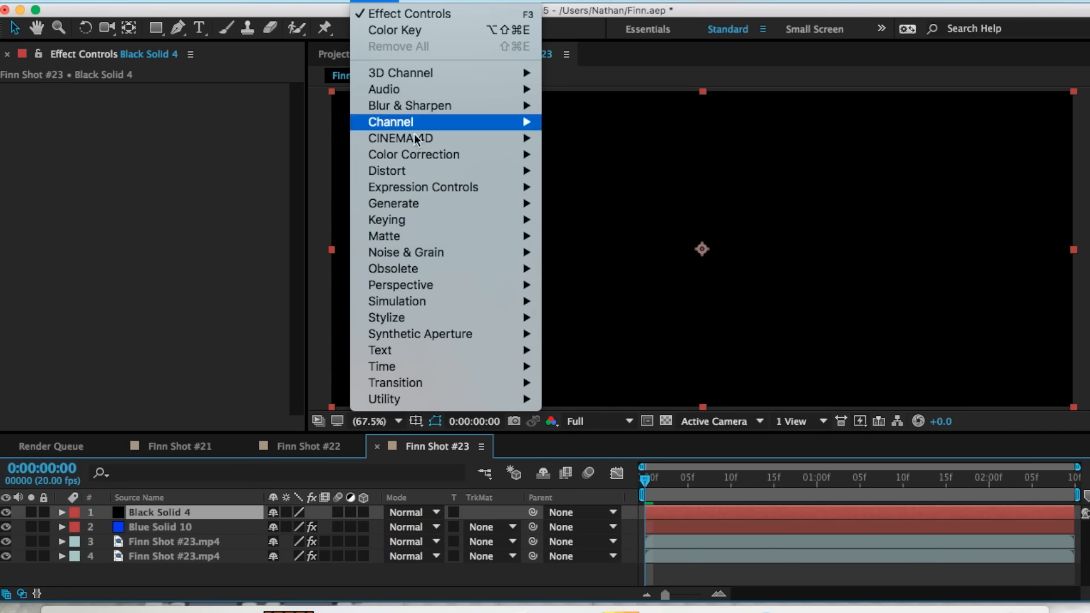
pyautogui.moveTo(393, 203)
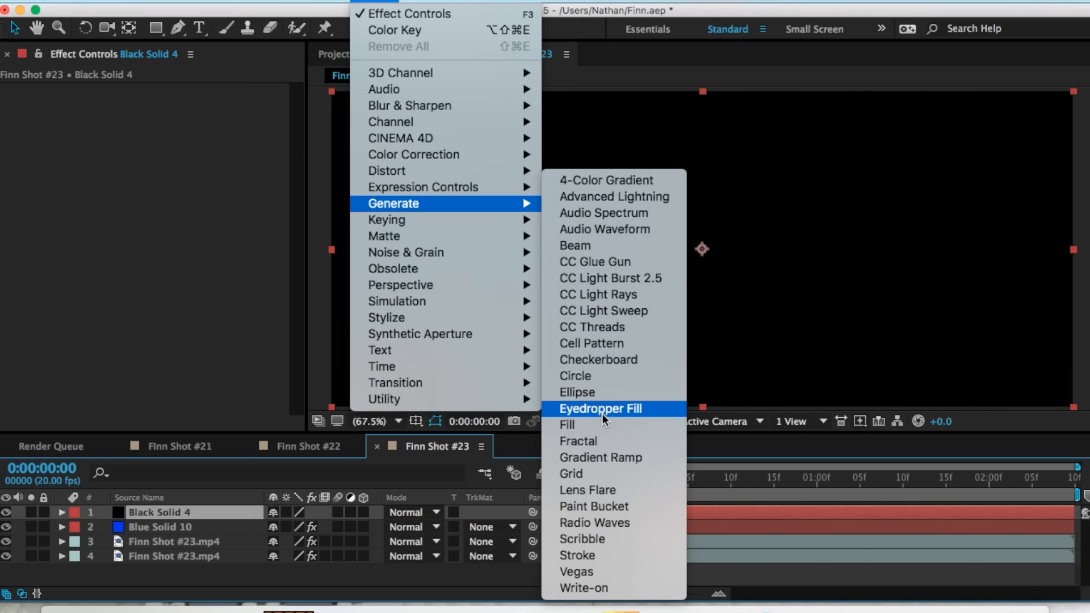
# - Give Black Solid 4 a 105mm Prime Lens Flare in Add mode at 1% brightness
pyautogui.click(590, 490)
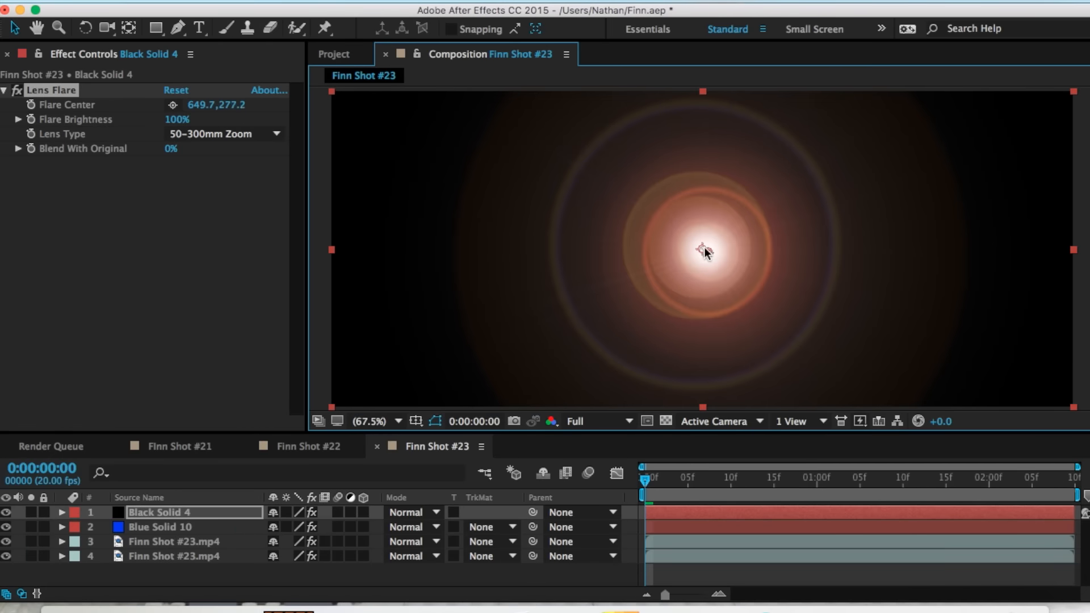
pyautogui.click(222, 134)
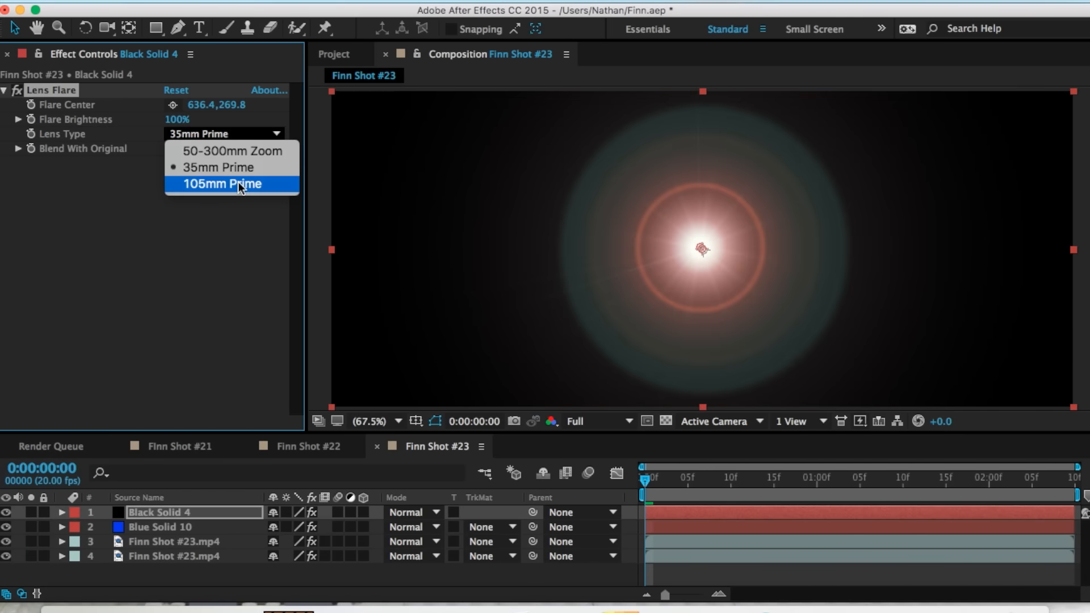
pyautogui.click(222, 184)
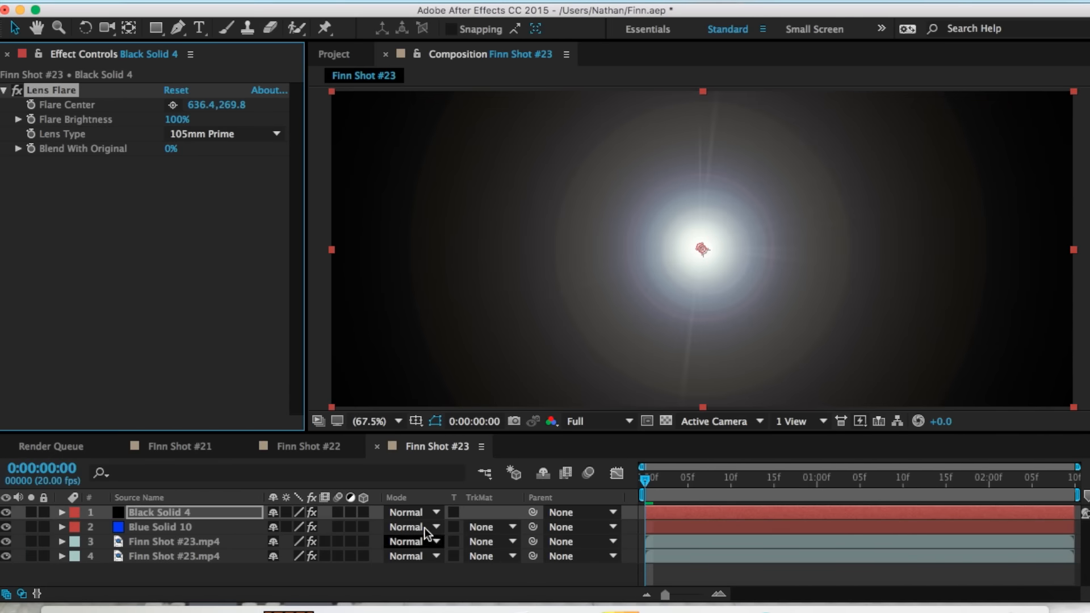
pyautogui.click(410, 513)
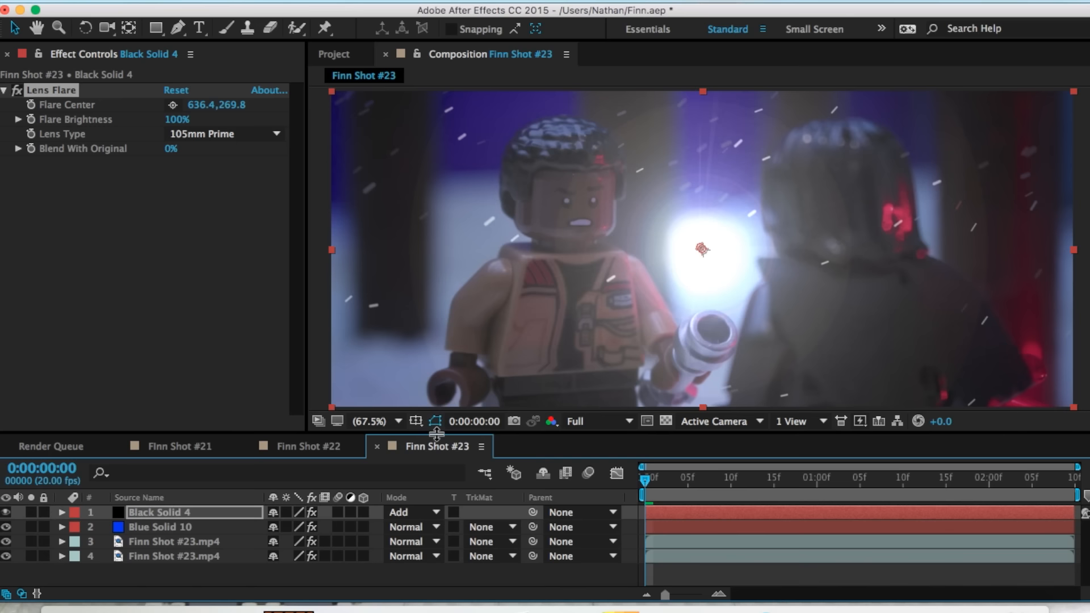
pyautogui.moveTo(701, 248); pyautogui.dragTo(702, 250)
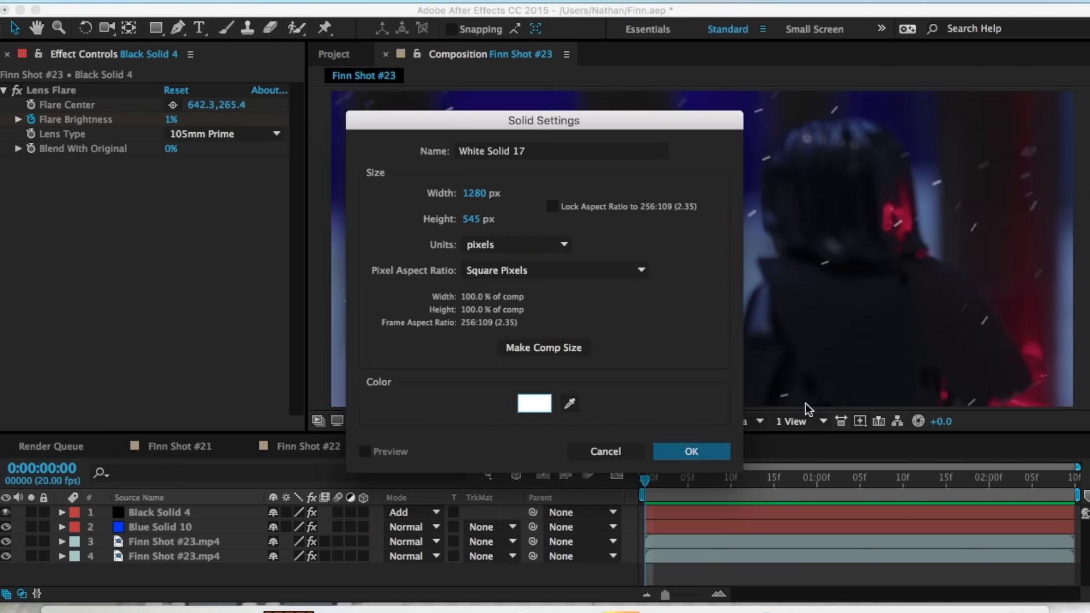
# - Create White Solid 17 and keyframe two pen masks tracing Finn's lightsaber across frames
pyautogui.click(689, 451)
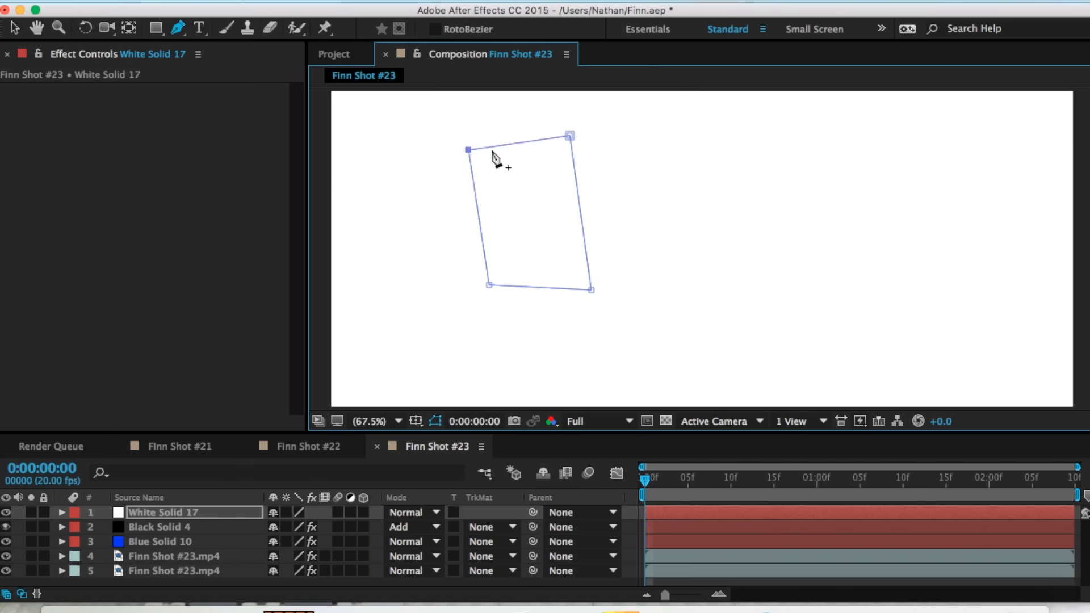
pyautogui.click(670, 478)
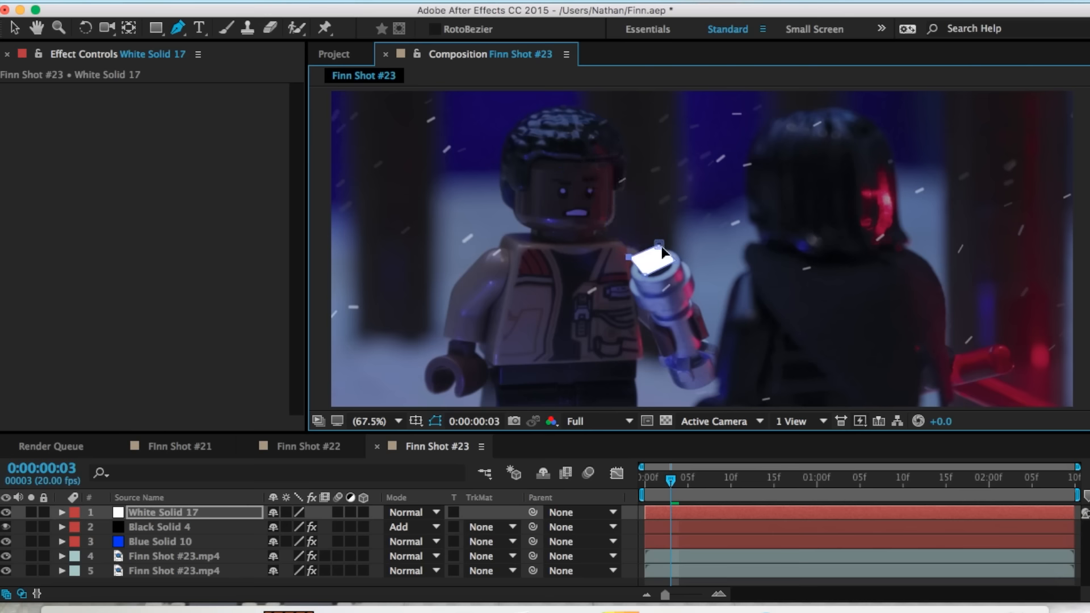
pyautogui.click(61, 512)
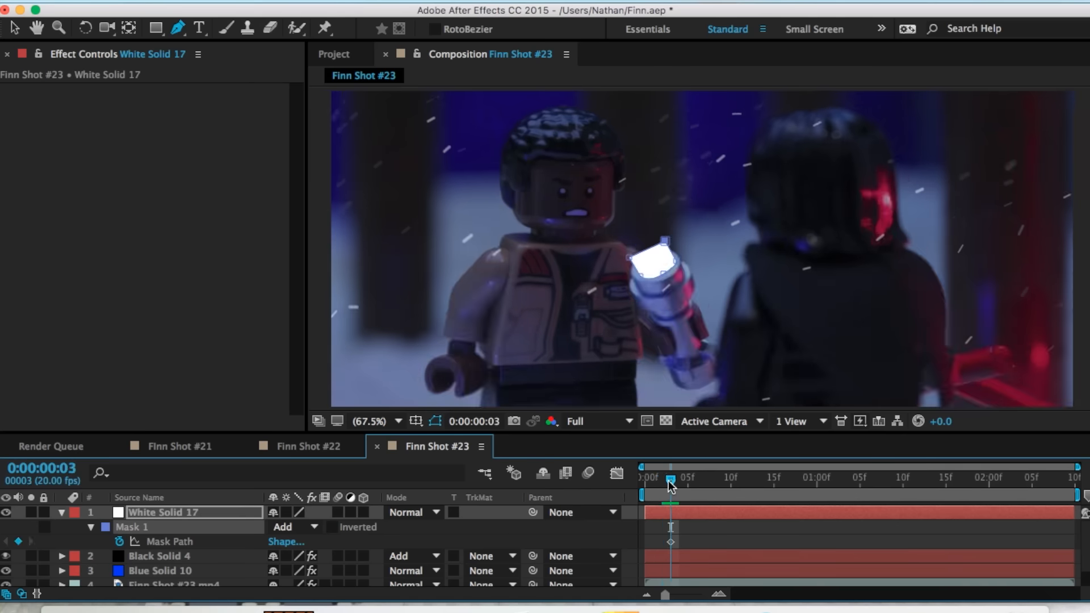
pyautogui.moveTo(670, 481); pyautogui.dragTo(661, 481)
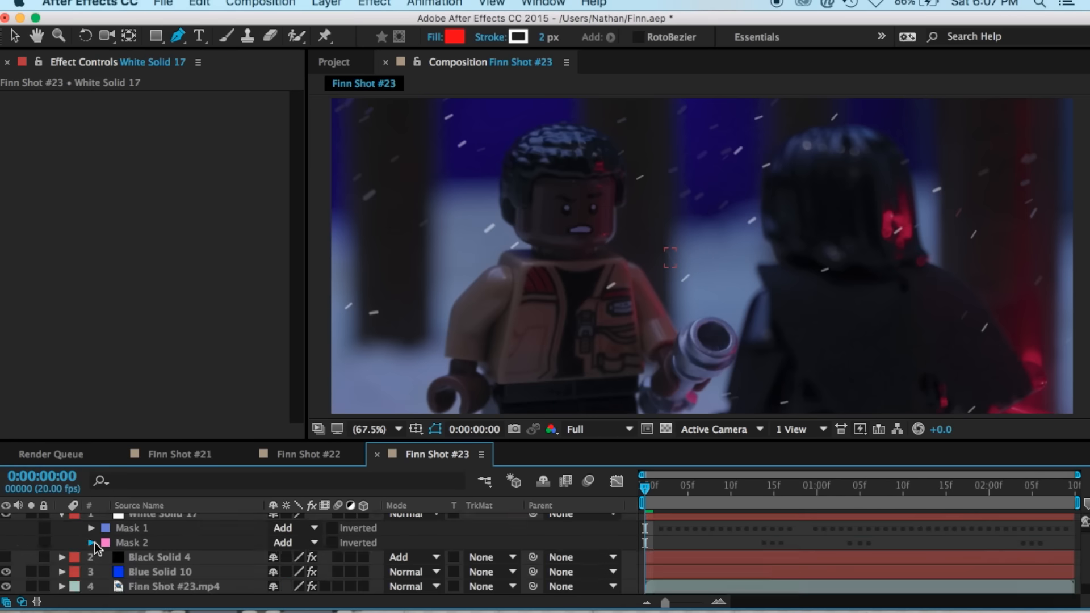
# - Duplicate the masked solid and recolour the copies royal blue for a glowing blue saber
pyautogui.click(91, 543)
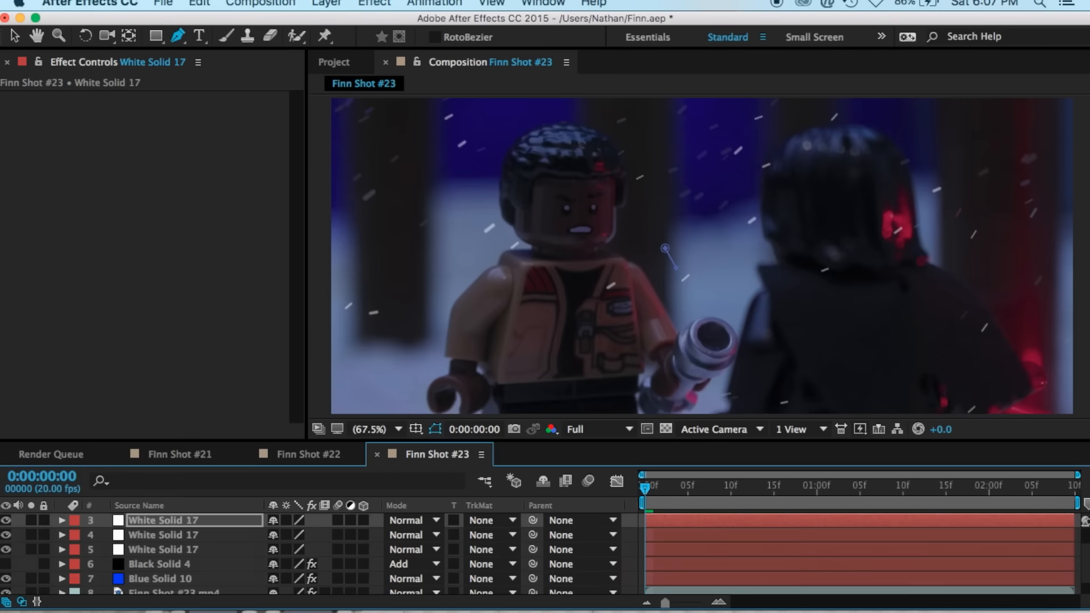
pyautogui.click(62, 535)
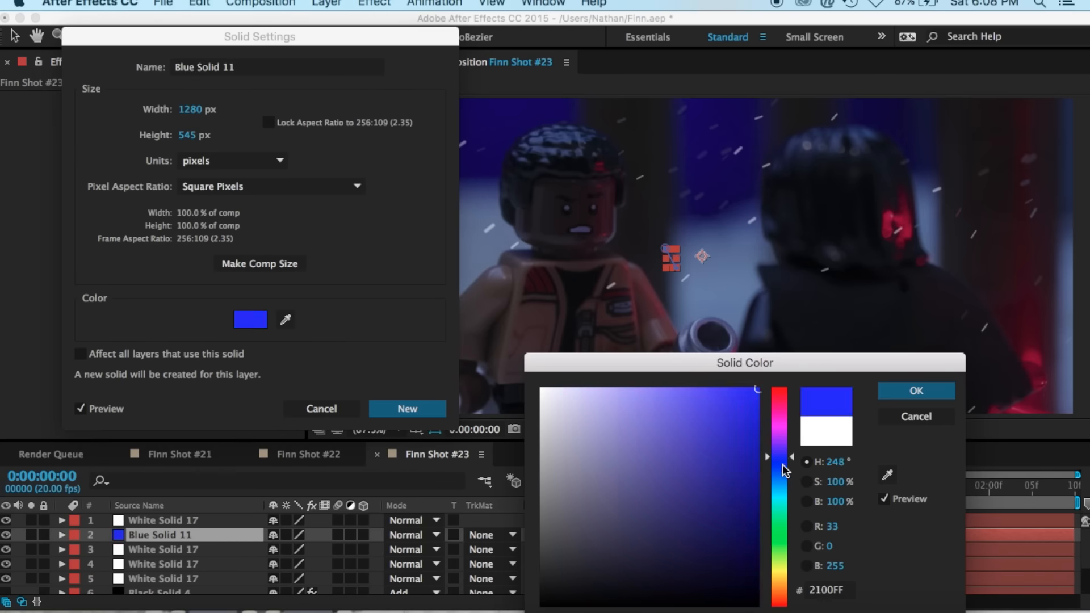
pyautogui.click(915, 389)
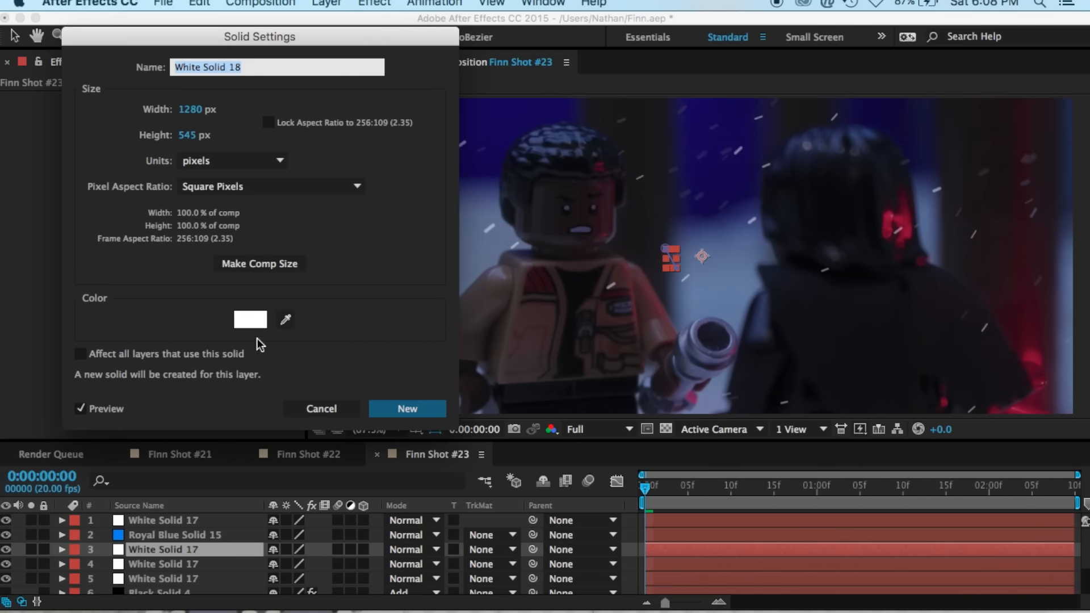
pyautogui.click(250, 319)
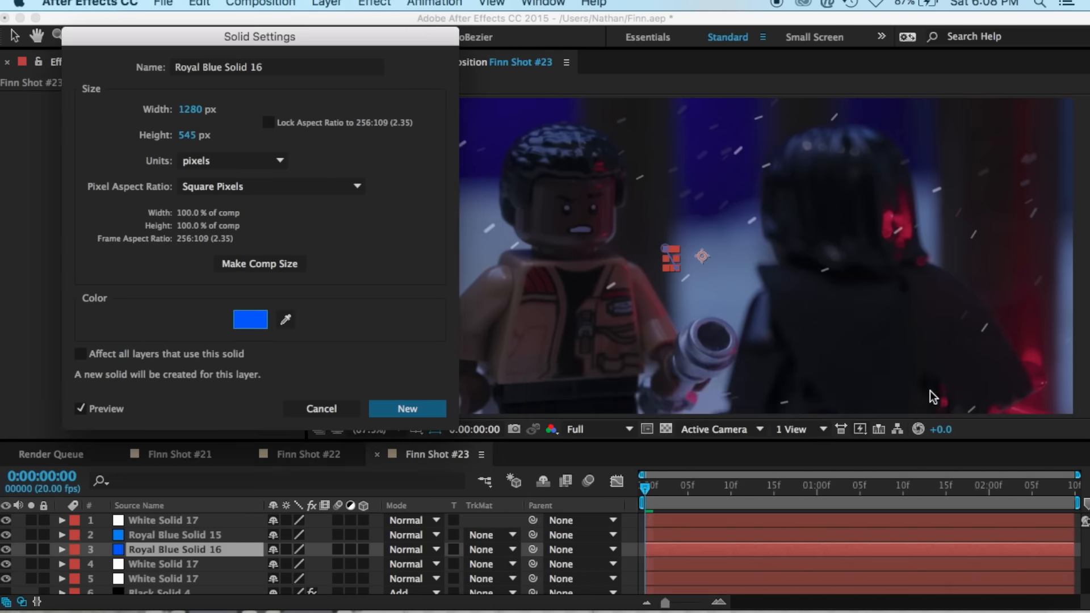
pyautogui.click(250, 320)
pyautogui.write("Finn's")
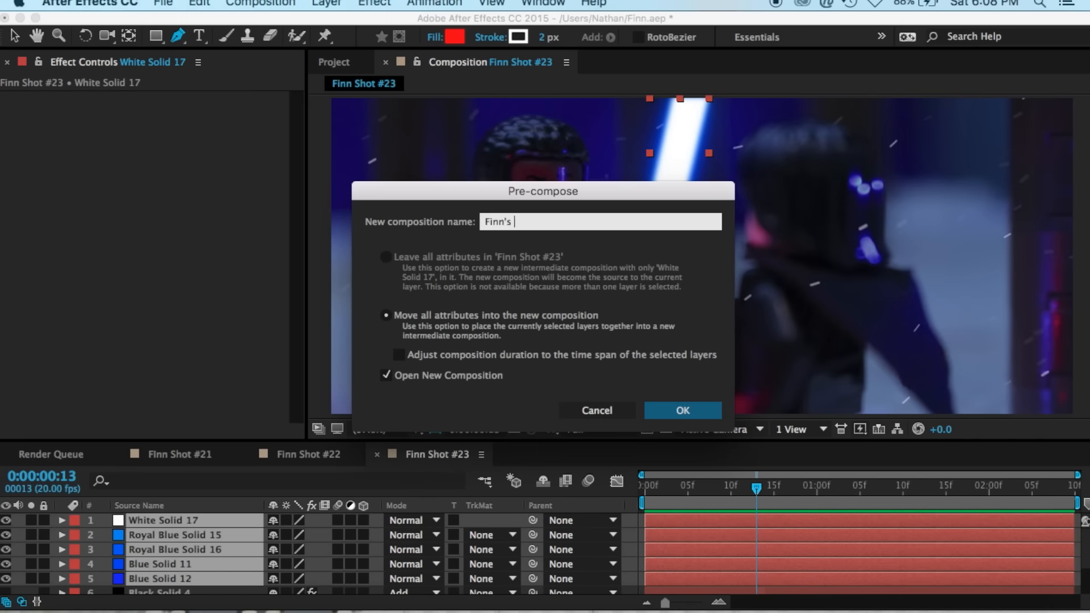
# - Pre-compose the saber solids as Finn's Lightsaber #23
pyautogui.write('Lightsaber #23')
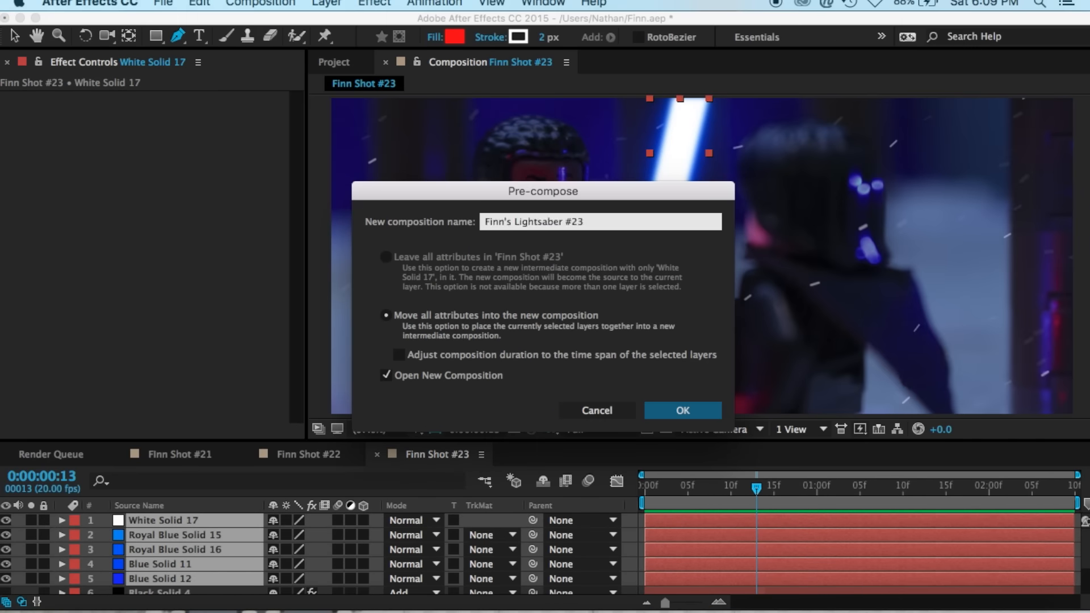
pyautogui.click(682, 410)
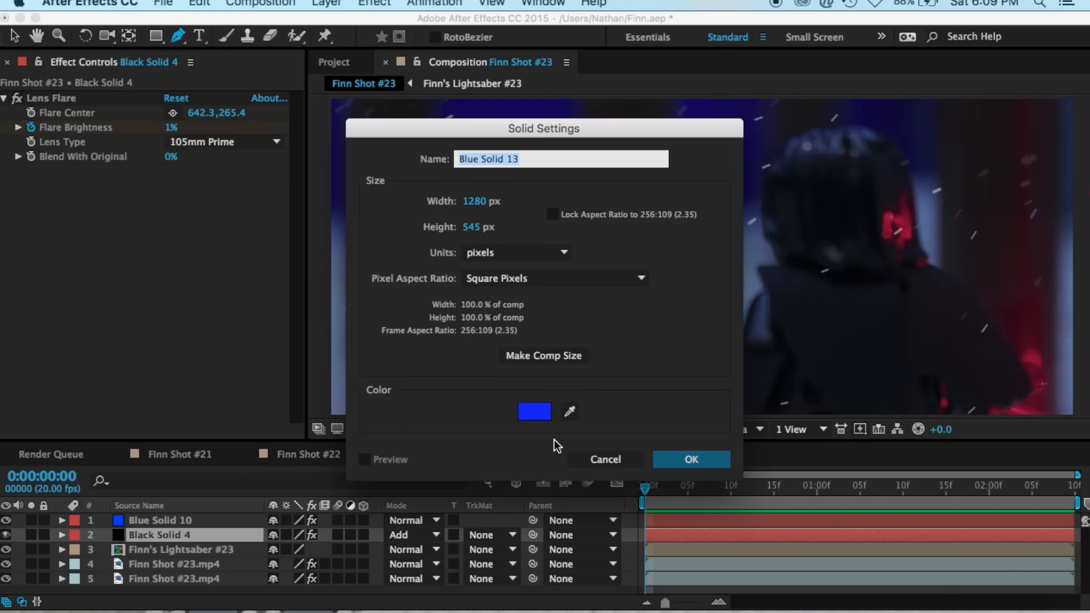
# - Add White Solid 18 and pen-mask it around the red saber at lower right
pyautogui.click(689, 459)
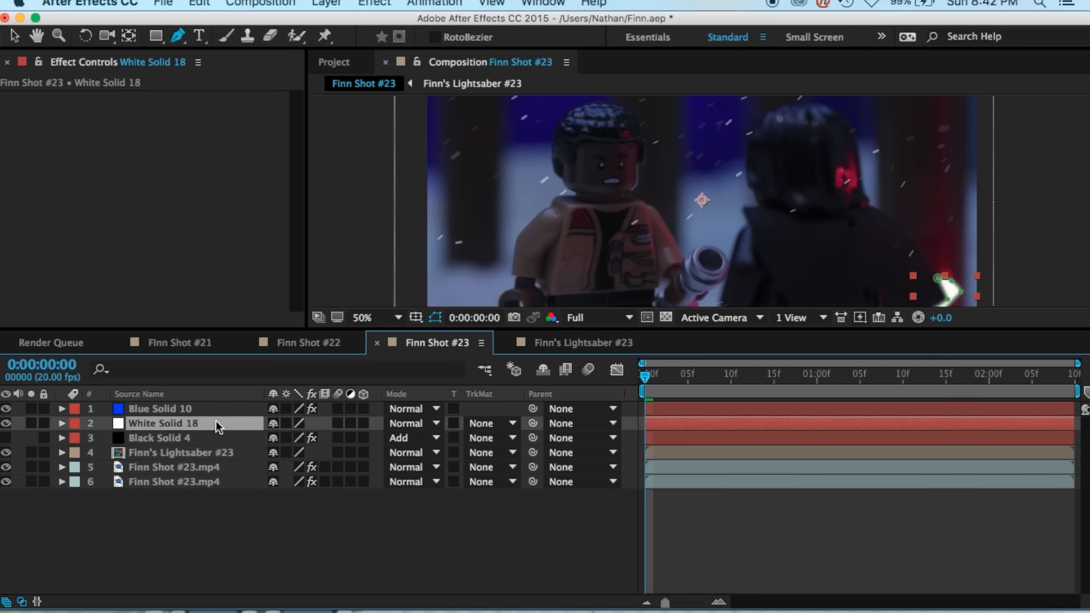
# - Apply Gaussian Blur 22.6 and Turbulent Displace to White Solid 18, recolouring duplicates as Red Solid 34 and 35
pyautogui.click(261, 3)
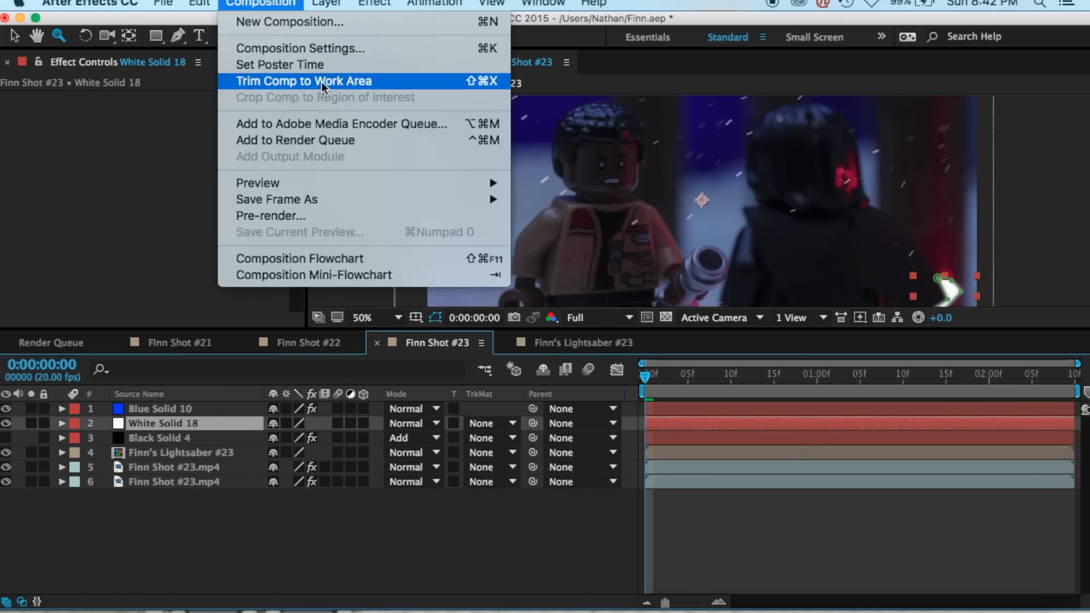
pyautogui.click(374, 5)
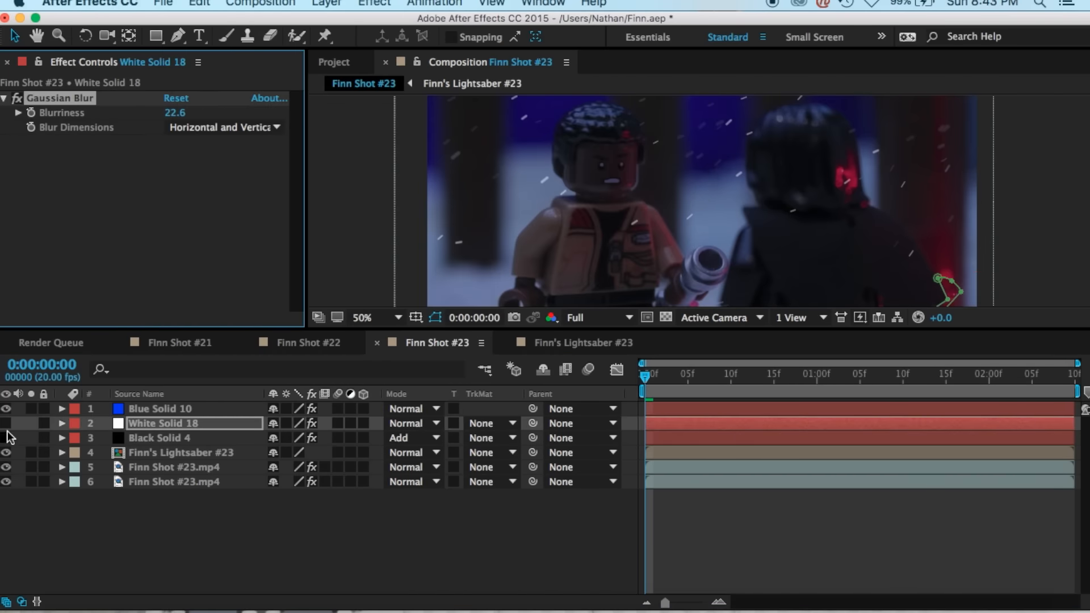
pyautogui.click(1039, 374)
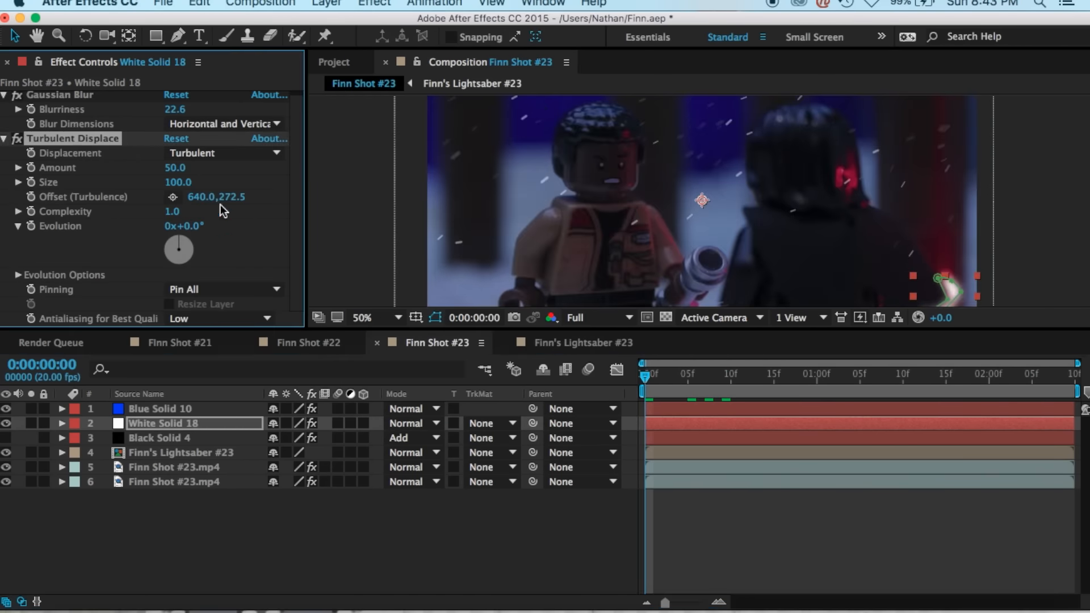
pyautogui.click(757, 374)
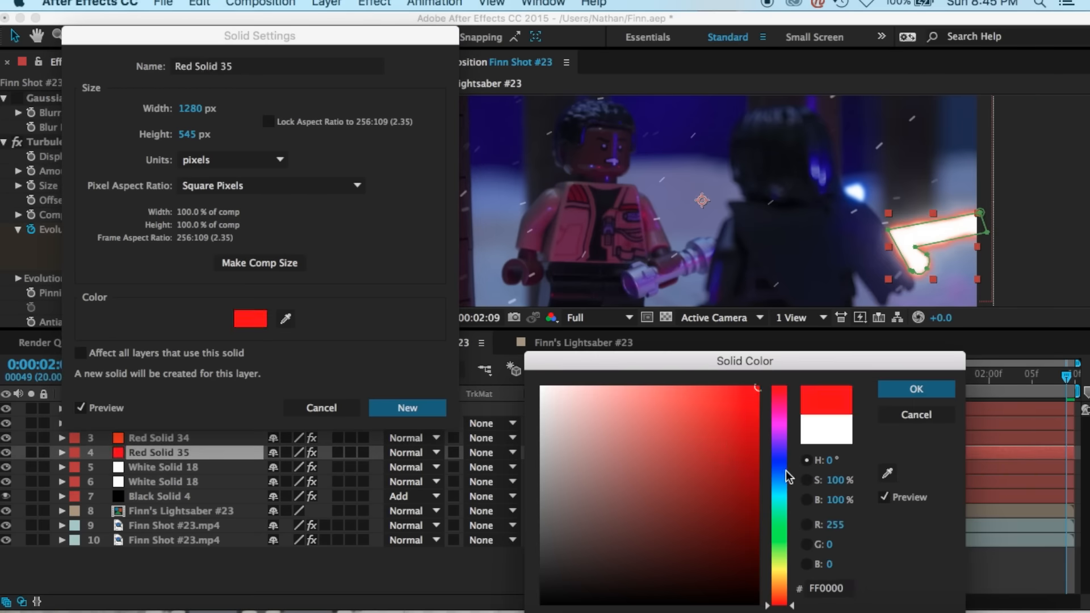
# - Confirm pure red, add a second Turbulent Displace, and preview both glowing sabers on a later frame
pyautogui.click(406, 408)
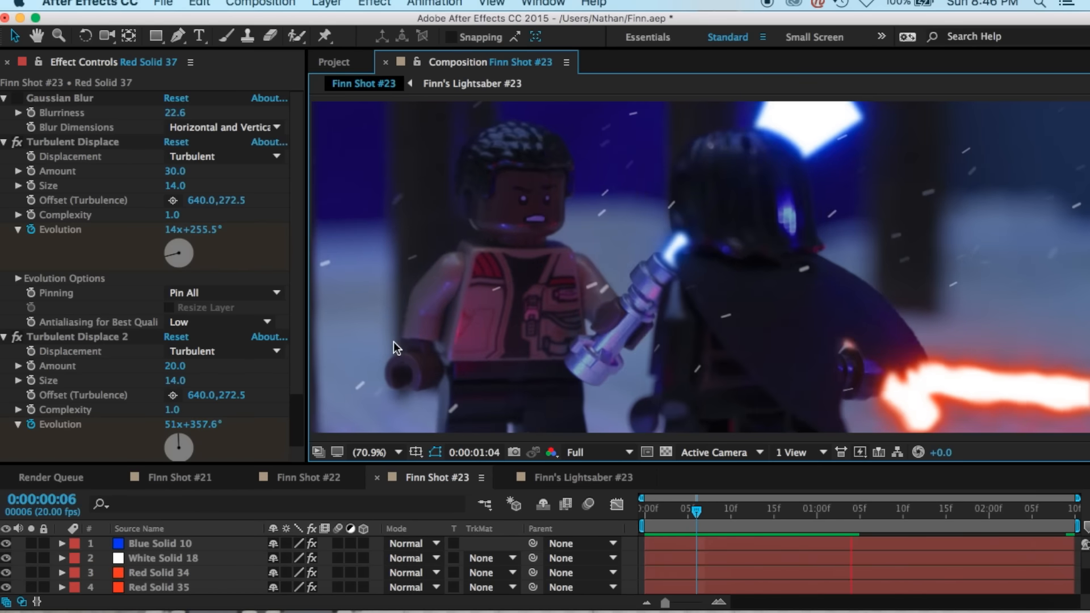
pyautogui.click(820, 509)
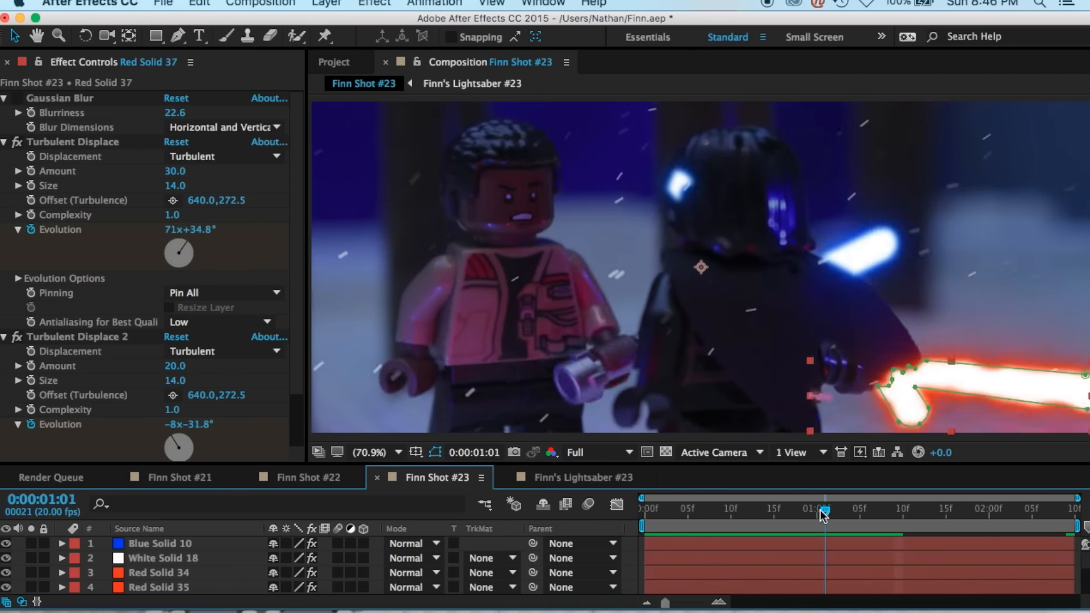